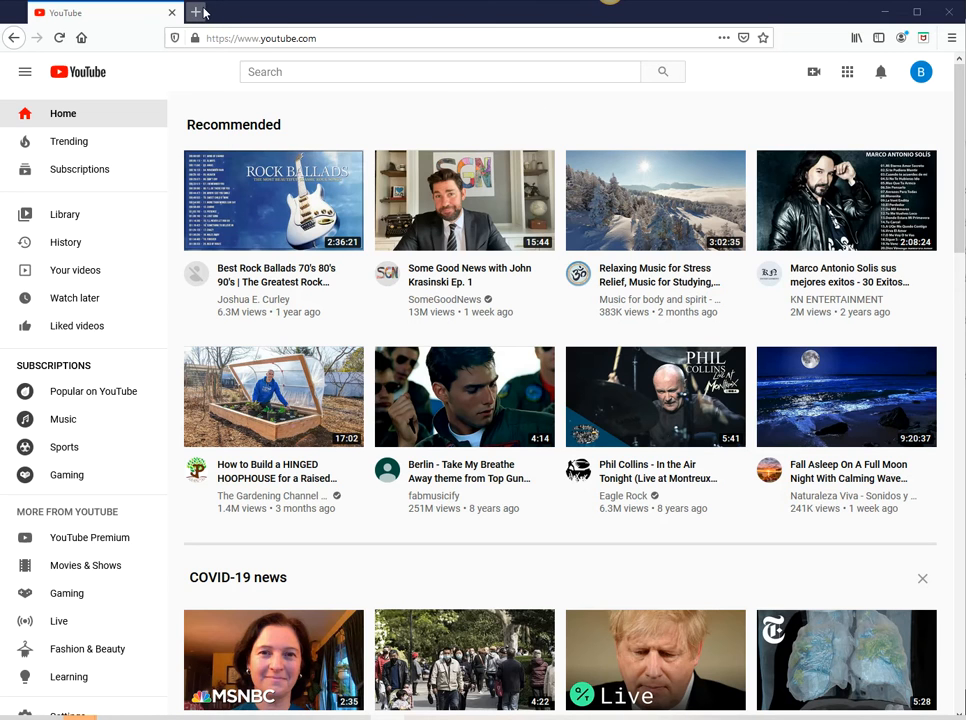
pyautogui.moveTo(932, 82)
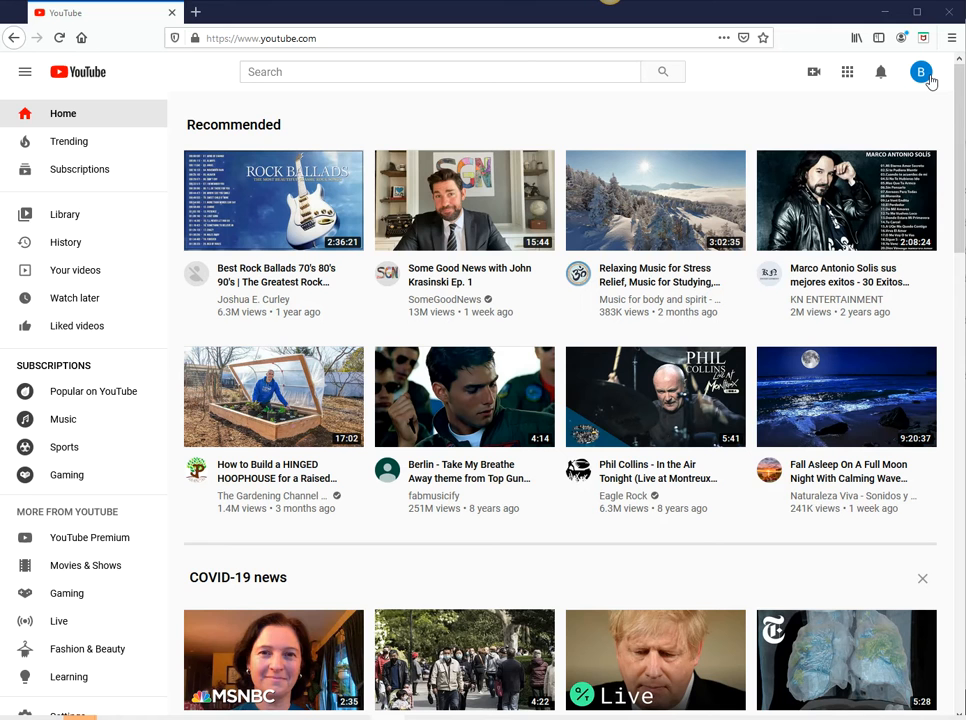
pyautogui.moveTo(220, 70)
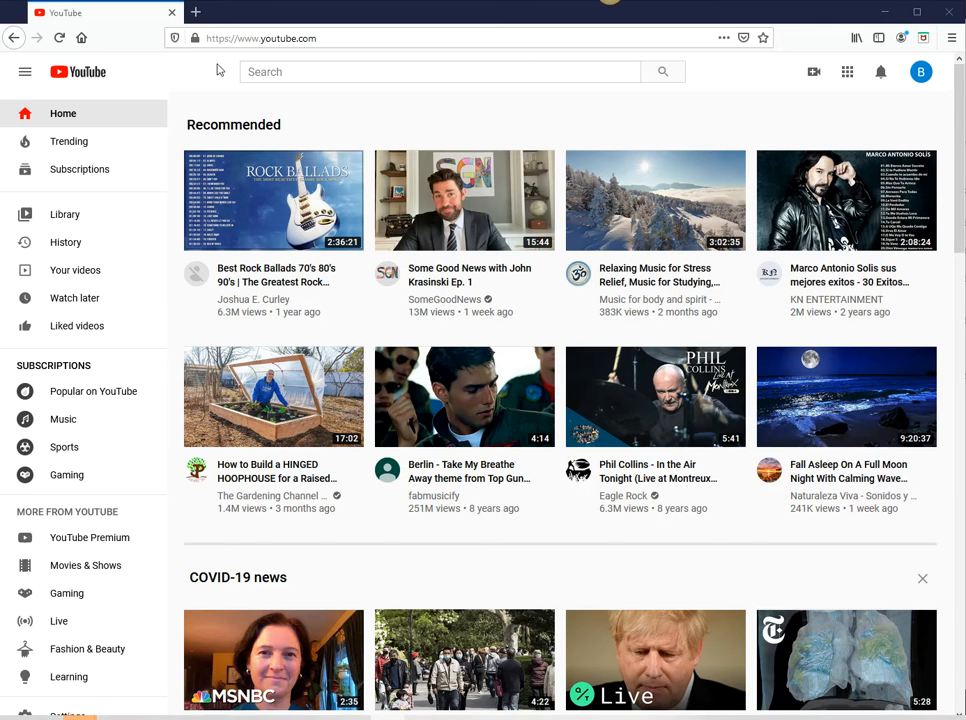
# - Go to youtube.com and dismiss the 'Check out your new library' notice
pyautogui.write('youtube.com')
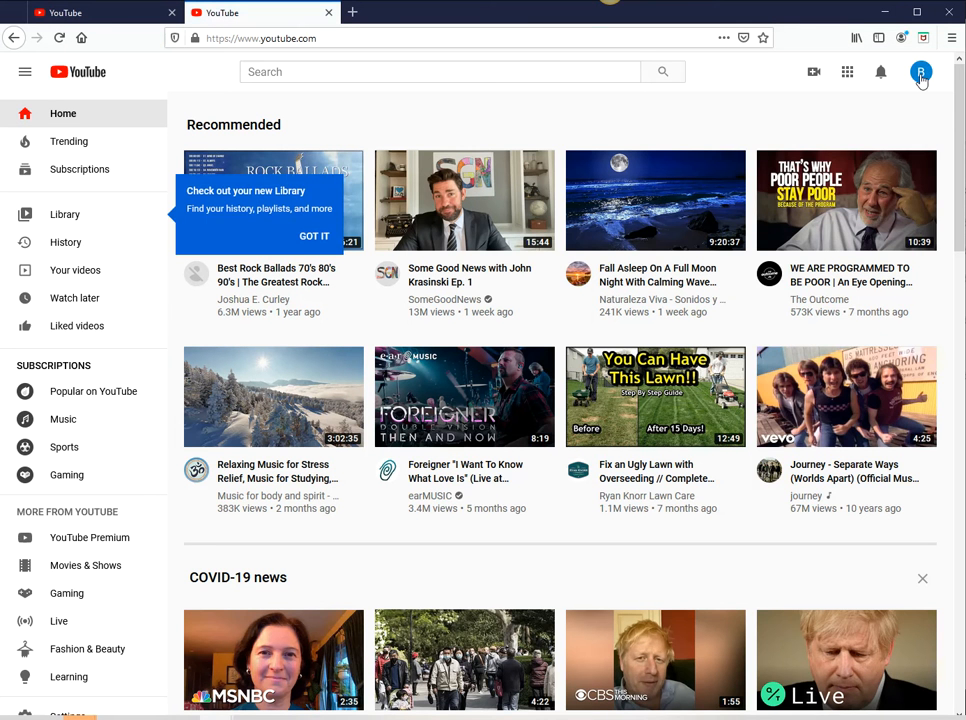
pyautogui.click(920, 72)
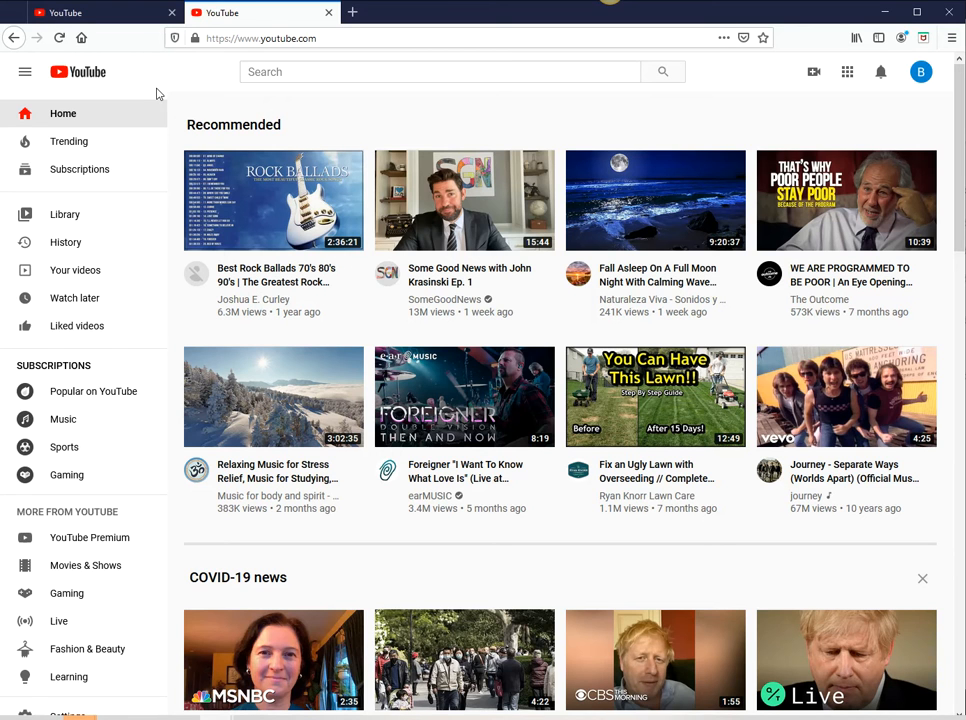
pyautogui.moveTo(404, 66)
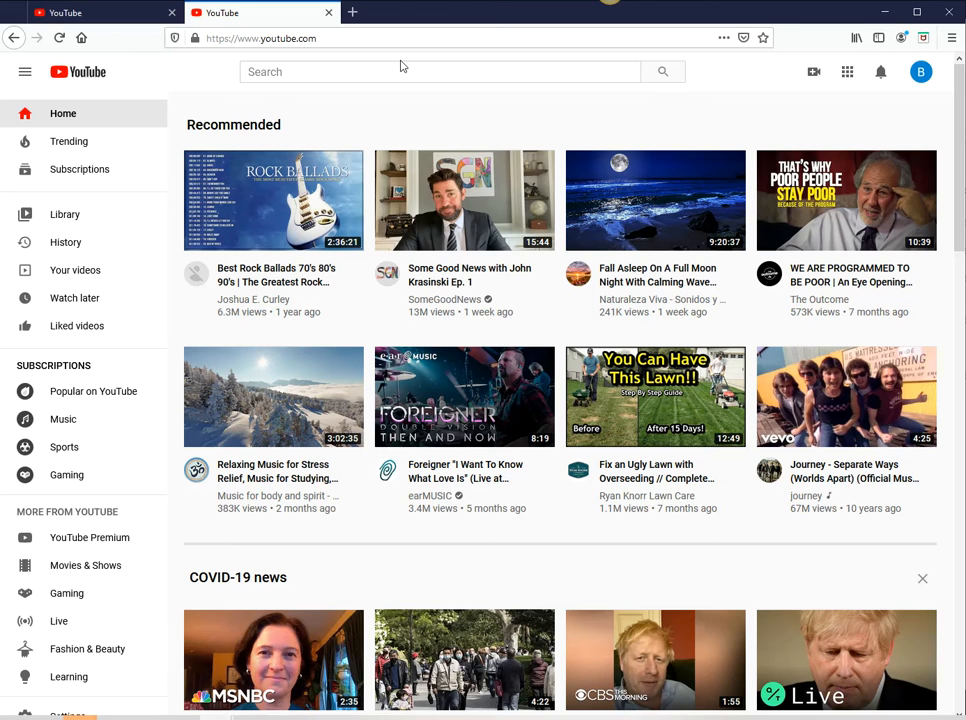
pyautogui.moveTo(814, 72)
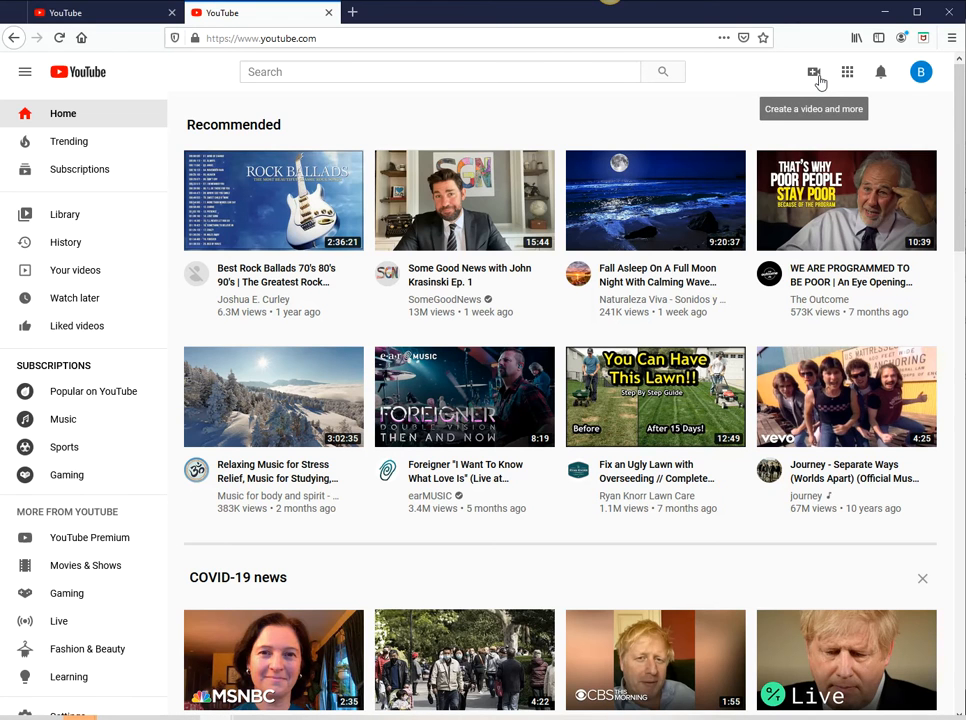
# - Start a video upload from the Create menu and dismiss the new Studio welcome tip
pyautogui.click(814, 72)
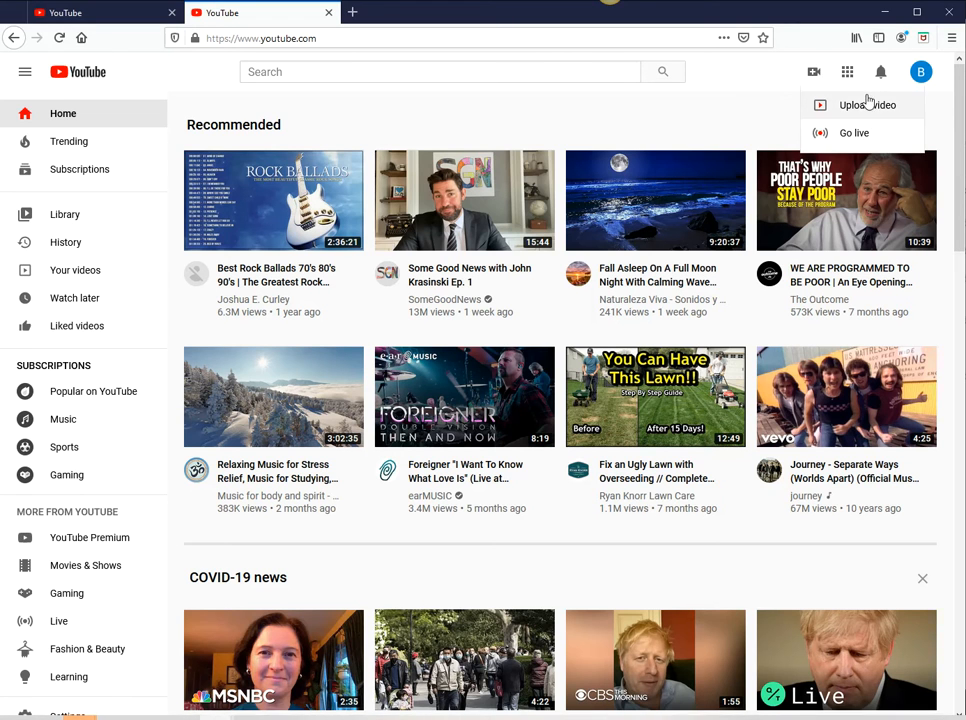
pyautogui.moveTo(886, 110)
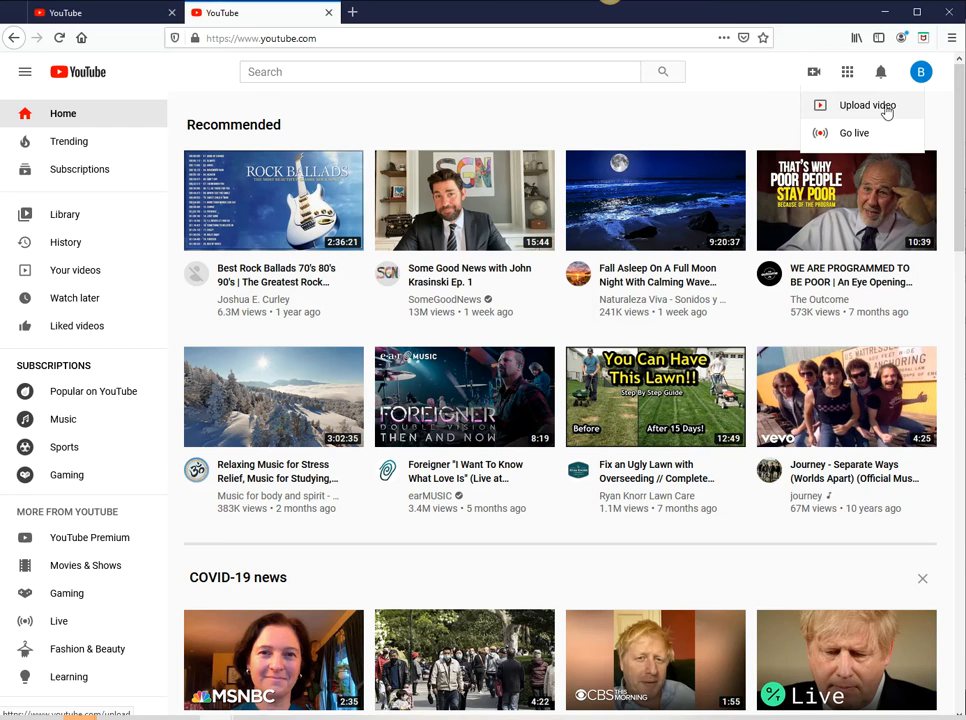
pyautogui.click(866, 104)
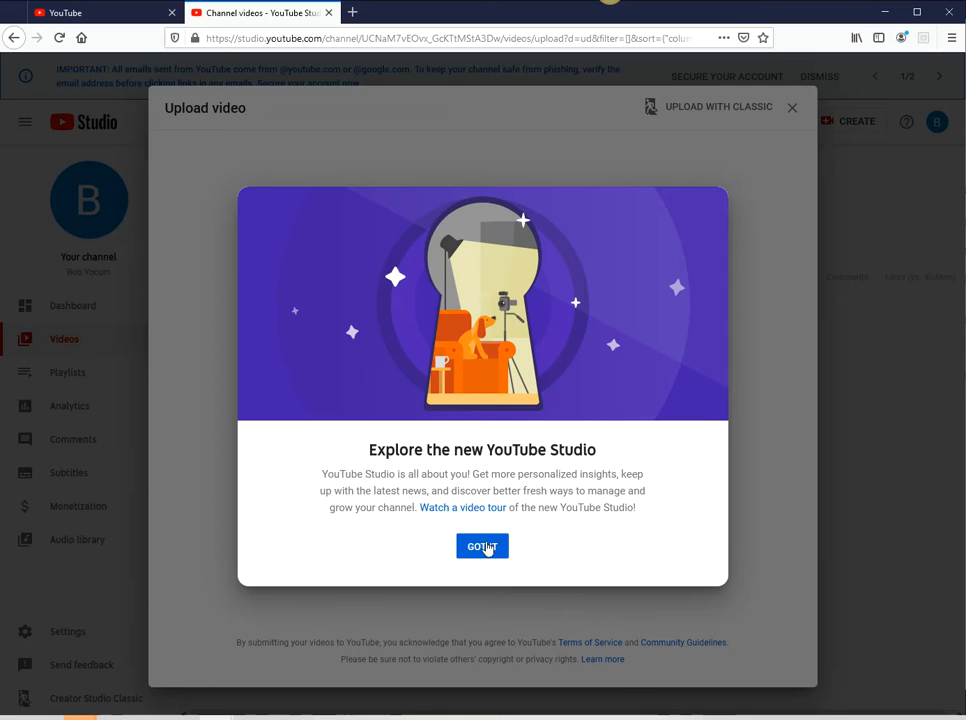
pyautogui.click(482, 546)
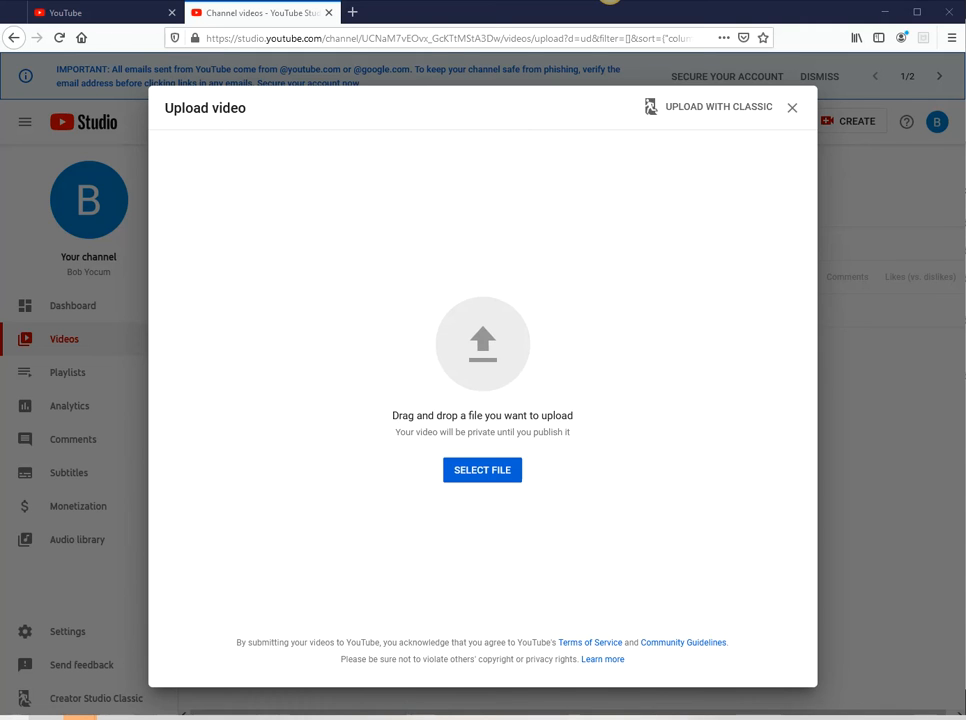
# - Drag the Zoom registration video file onto the upload drop area so it begins processing
pyautogui.click(482, 468)
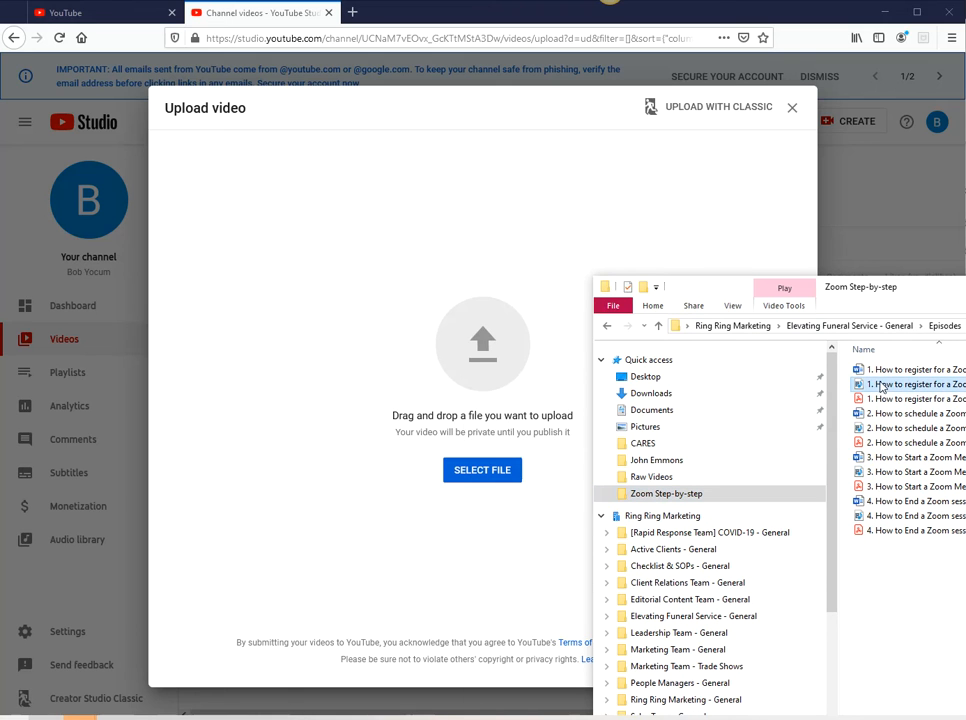
pyautogui.moveTo(910, 384)
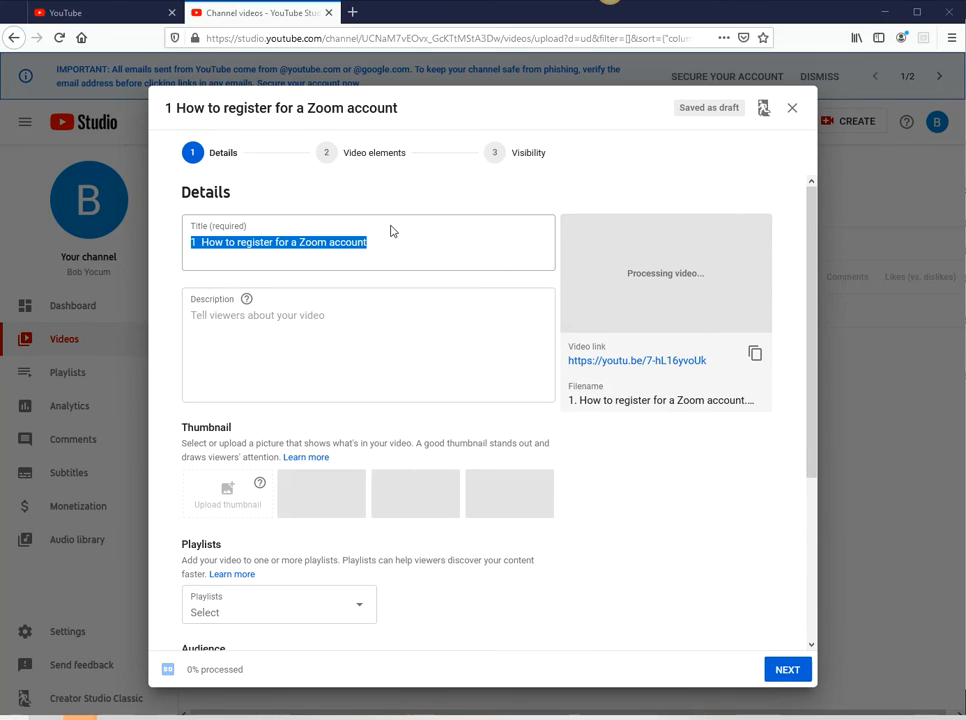
# - Replace the default title with 'John Doe Memorial Service'
pyautogui.click(368, 242)
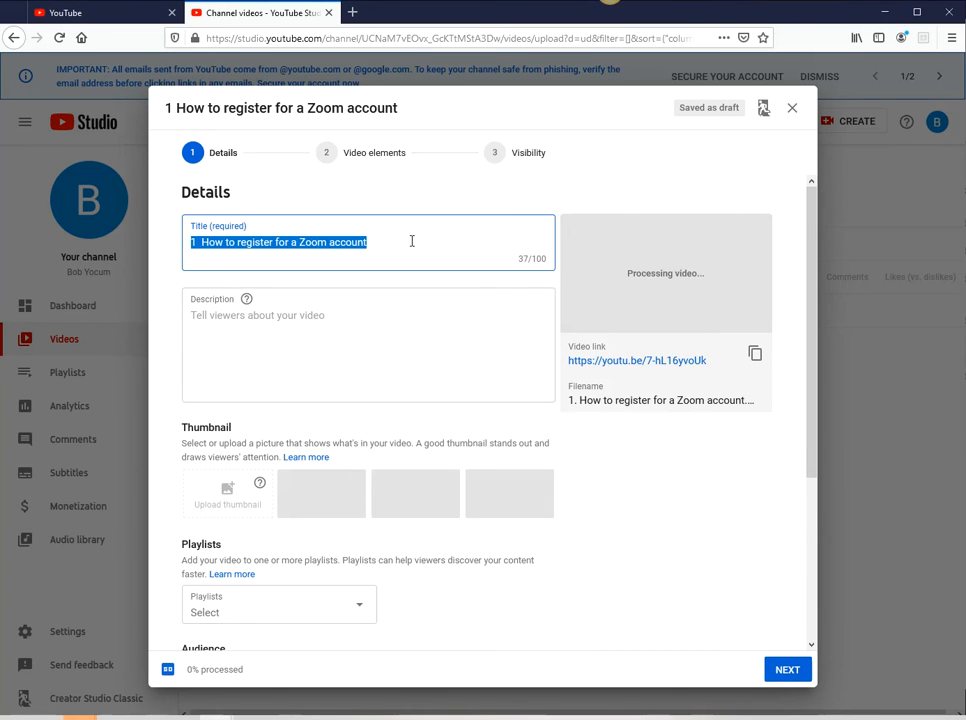
pyautogui.press('Delete')
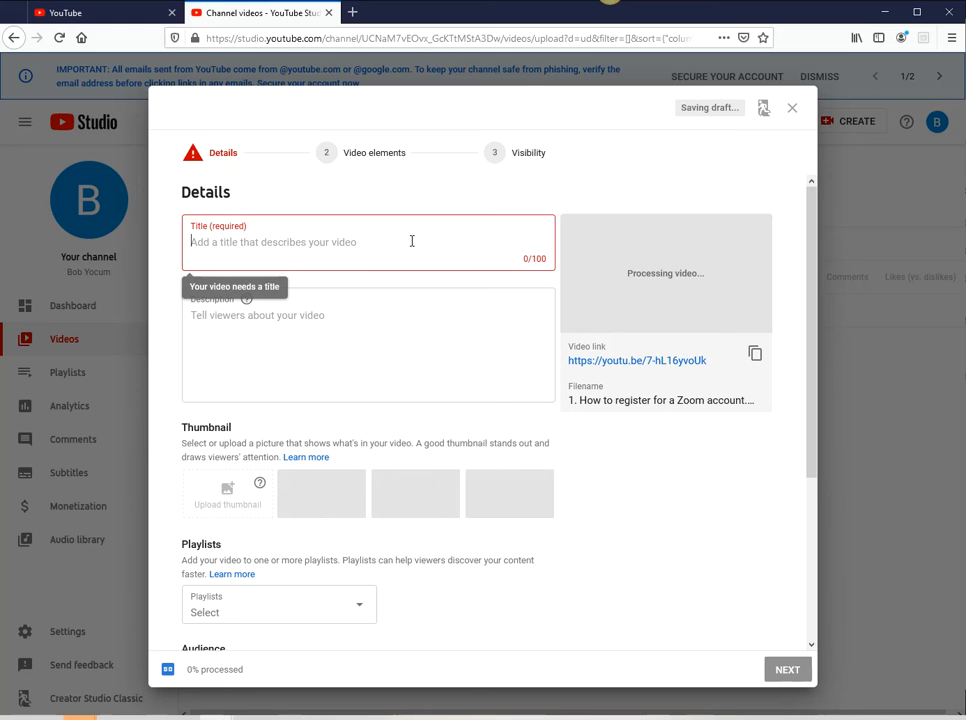
pyautogui.write('John DOe')
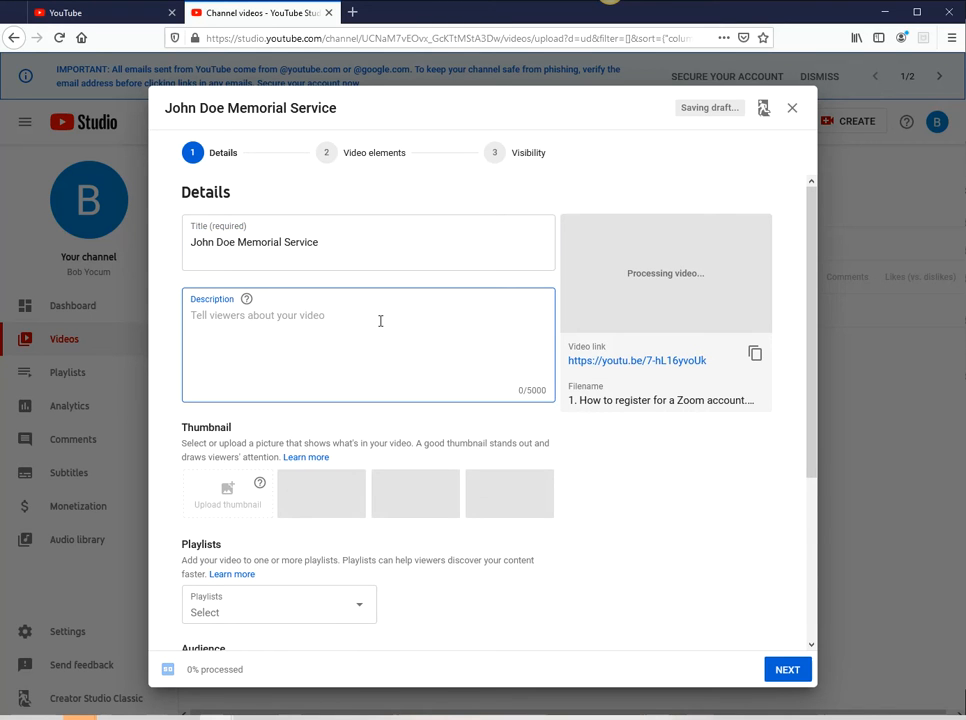
# - Mark the video 'No, it's not made for kids' and continue to the video elements step
pyautogui.scroll(-3)
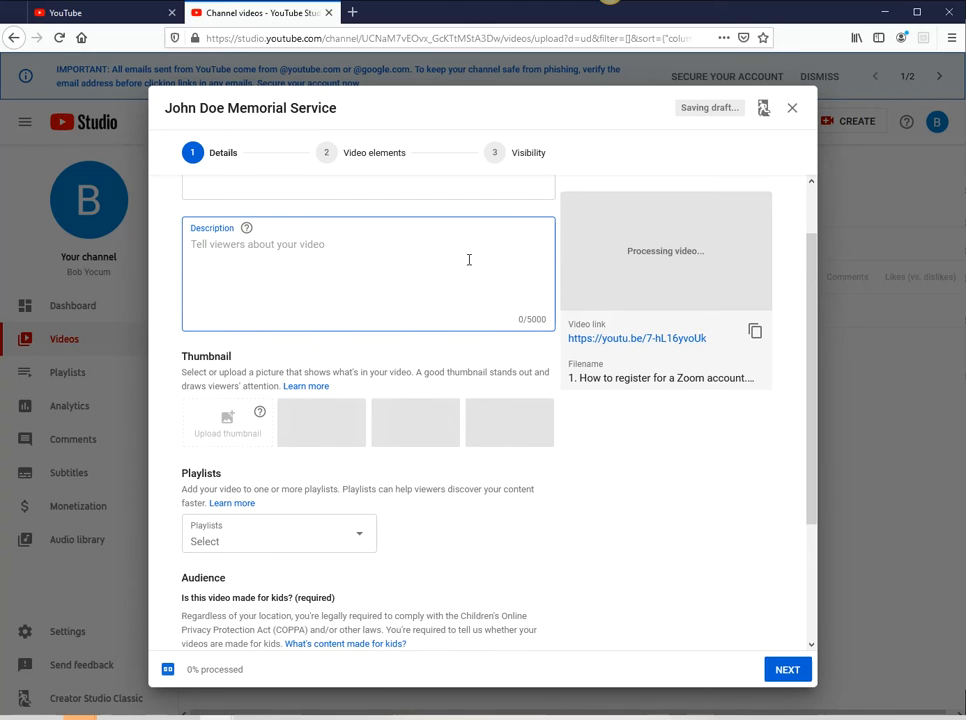
pyautogui.scroll(-3)
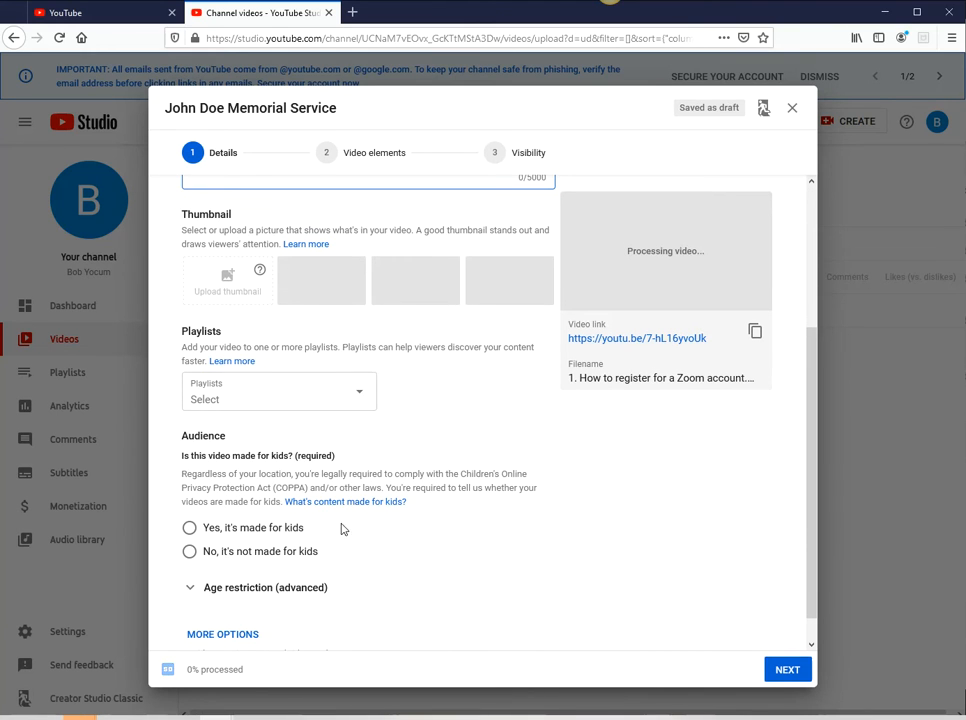
pyautogui.click(188, 552)
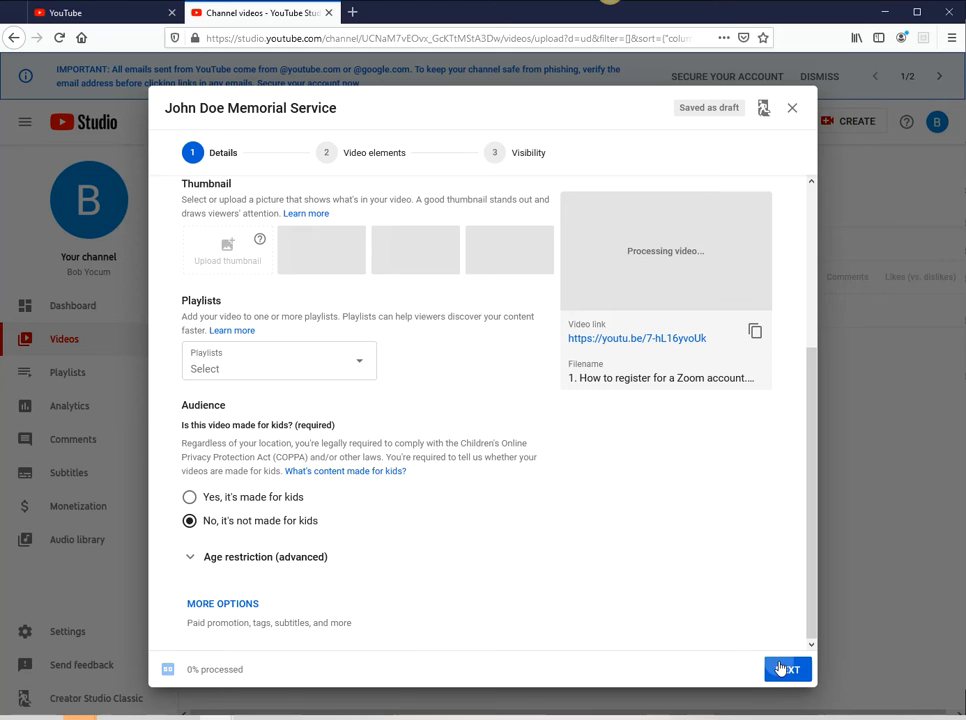
pyautogui.click(788, 668)
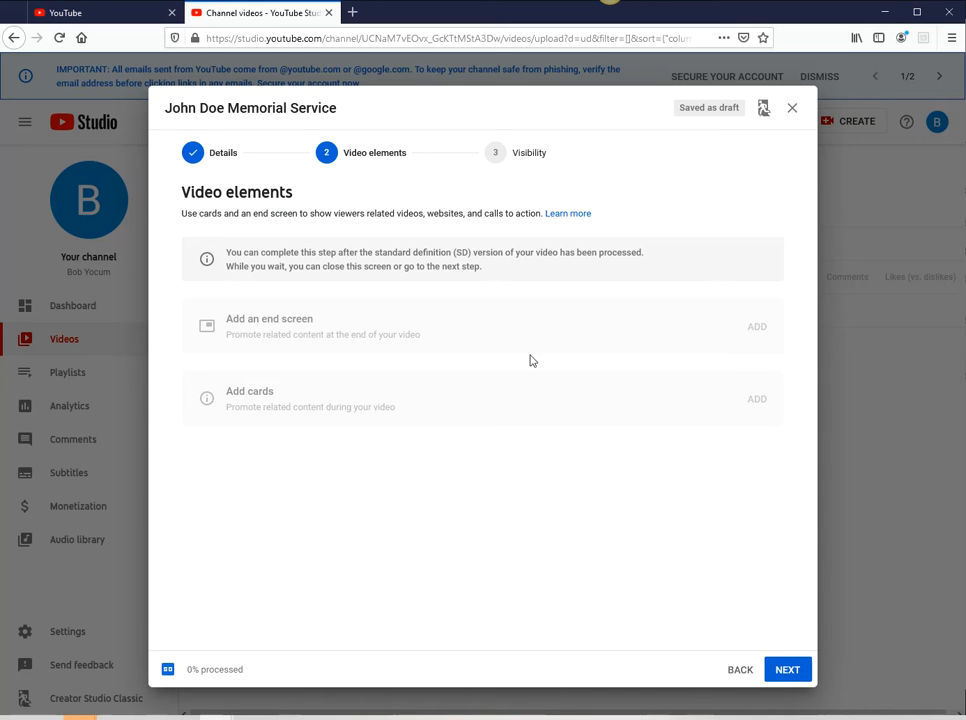
pyautogui.moveTo(720, 616)
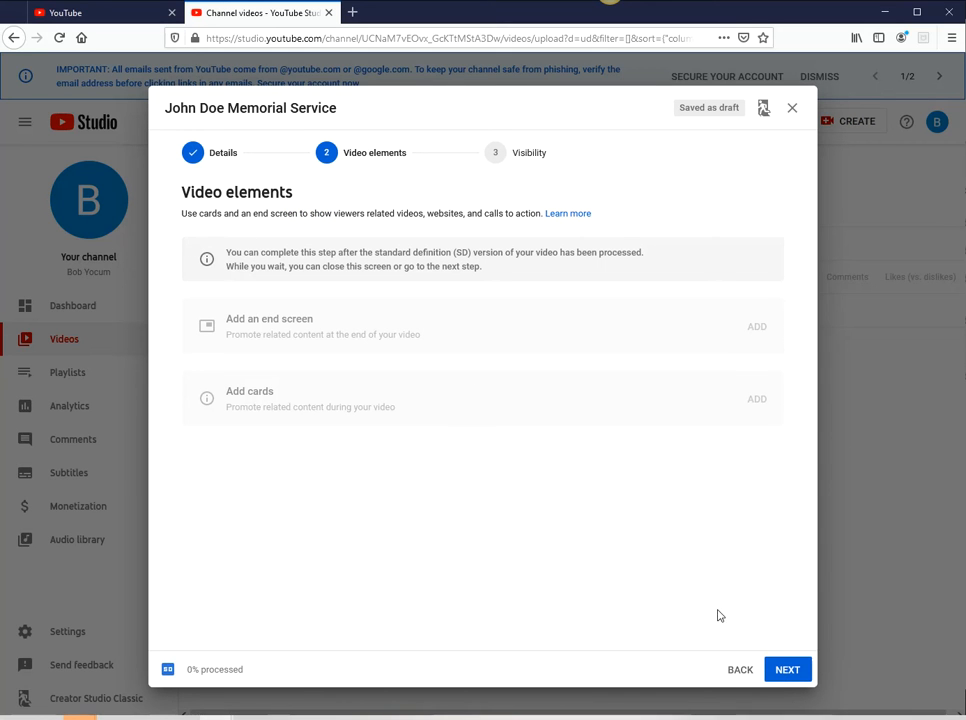
# - Set the video's visibility to Unlisted, revealing its shareable link, and save it
pyautogui.click(788, 668)
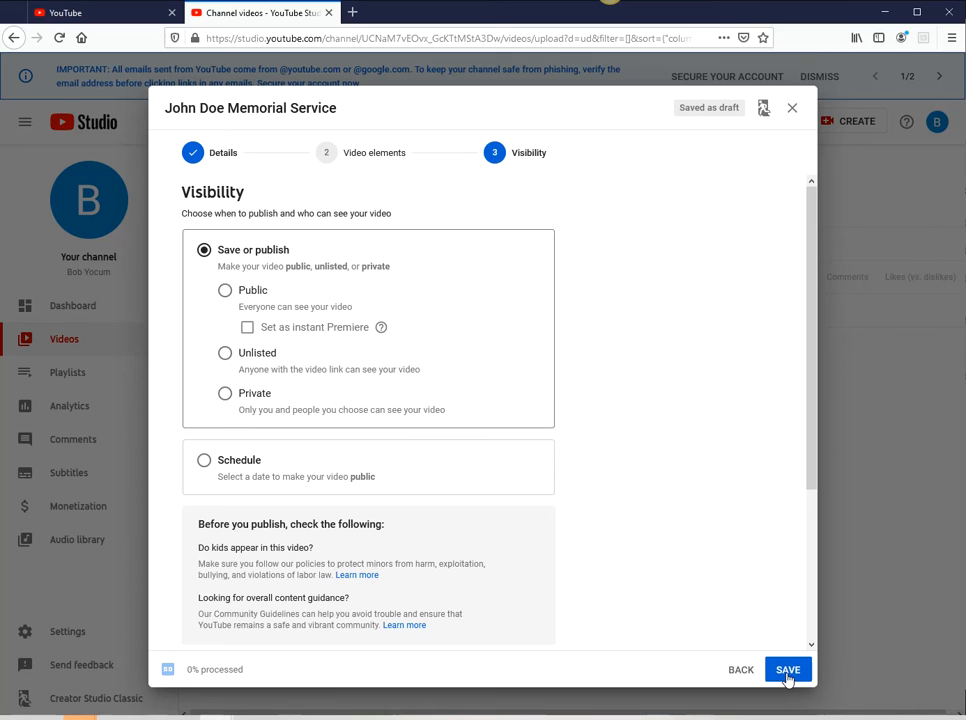
pyautogui.moveTo(284, 356)
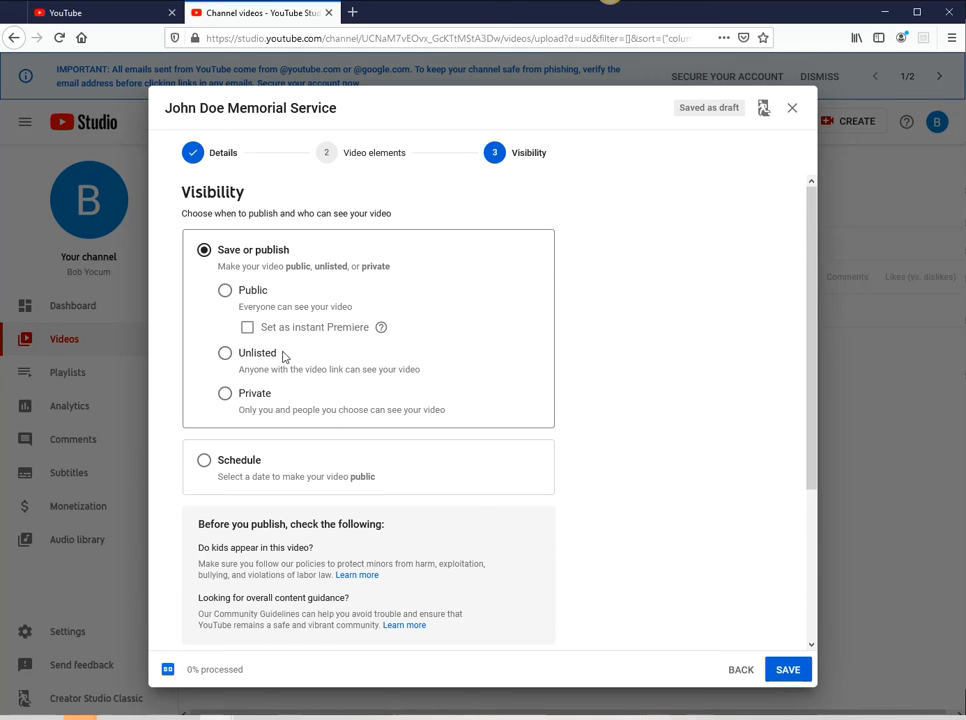
pyautogui.click(224, 352)
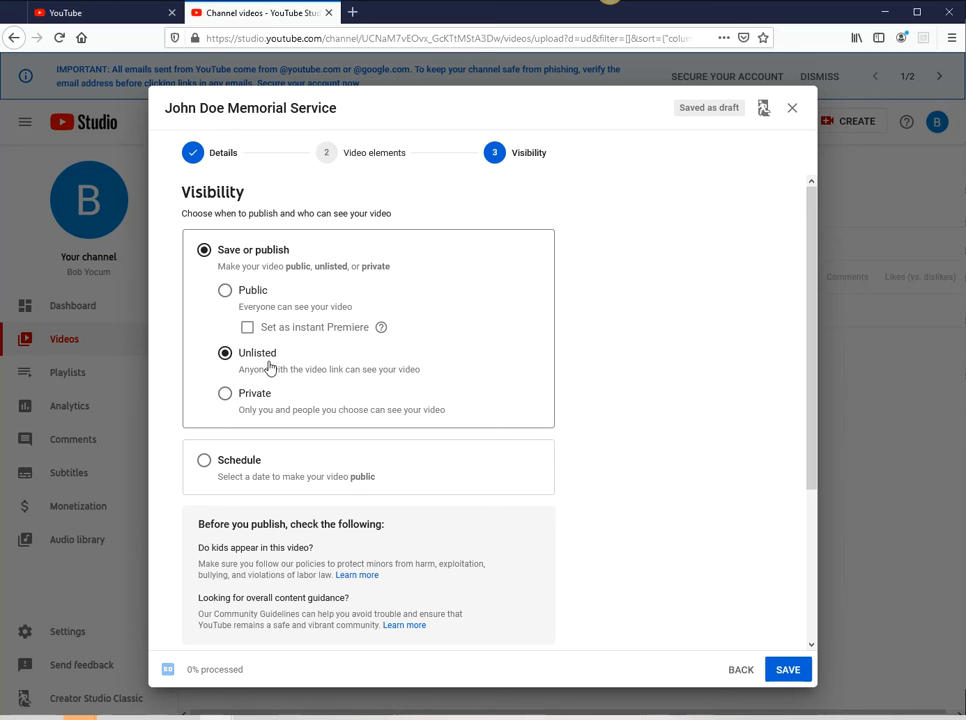
pyautogui.moveTo(270, 290)
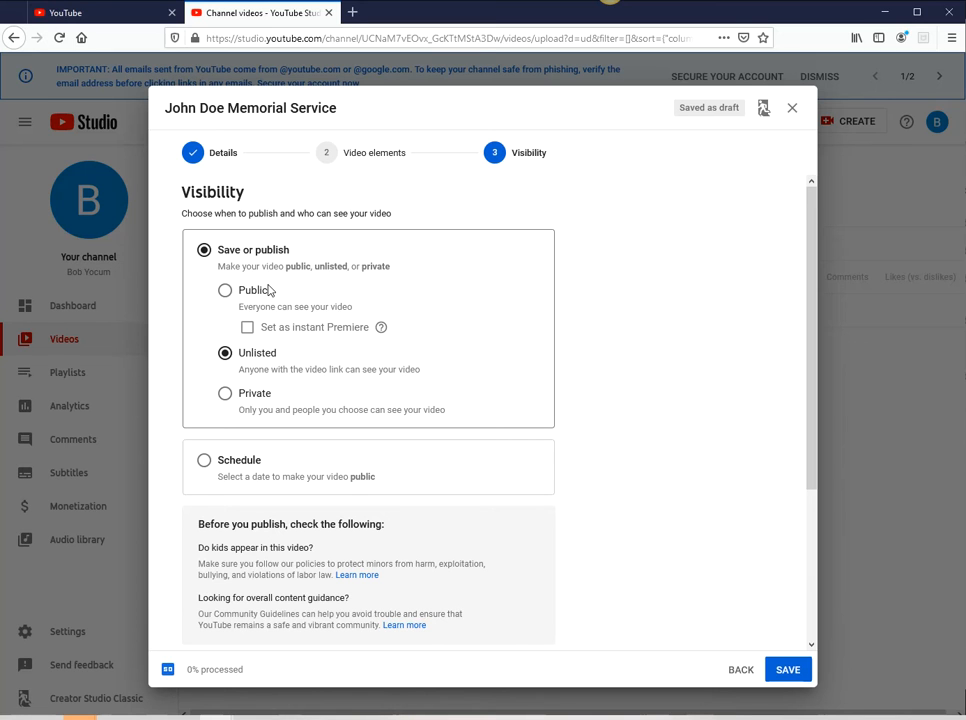
pyautogui.moveTo(264, 368)
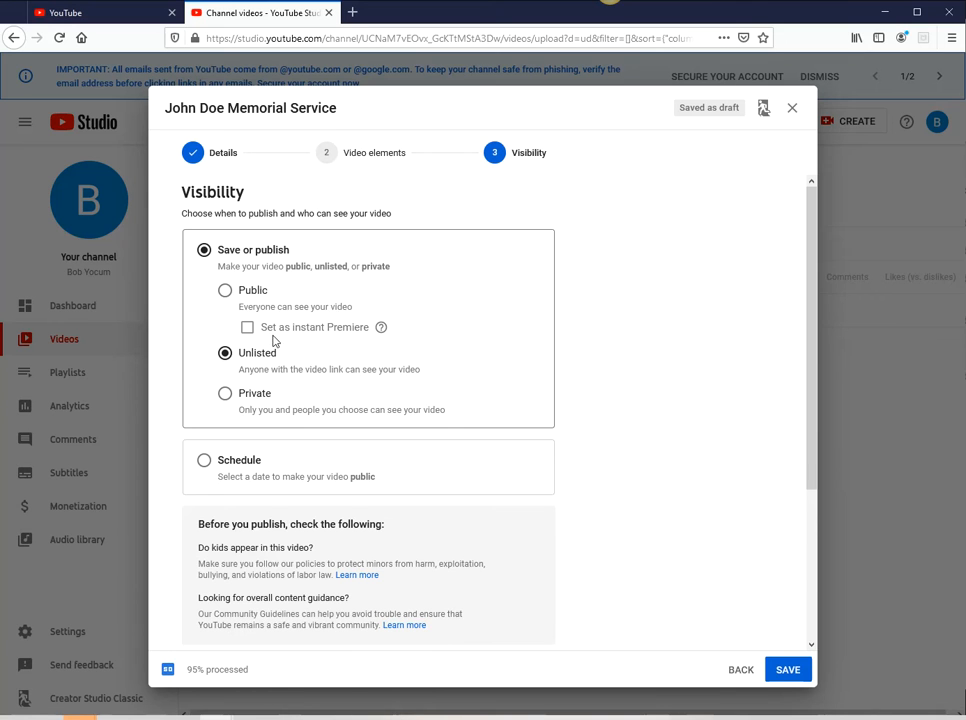
pyautogui.scroll(-3)
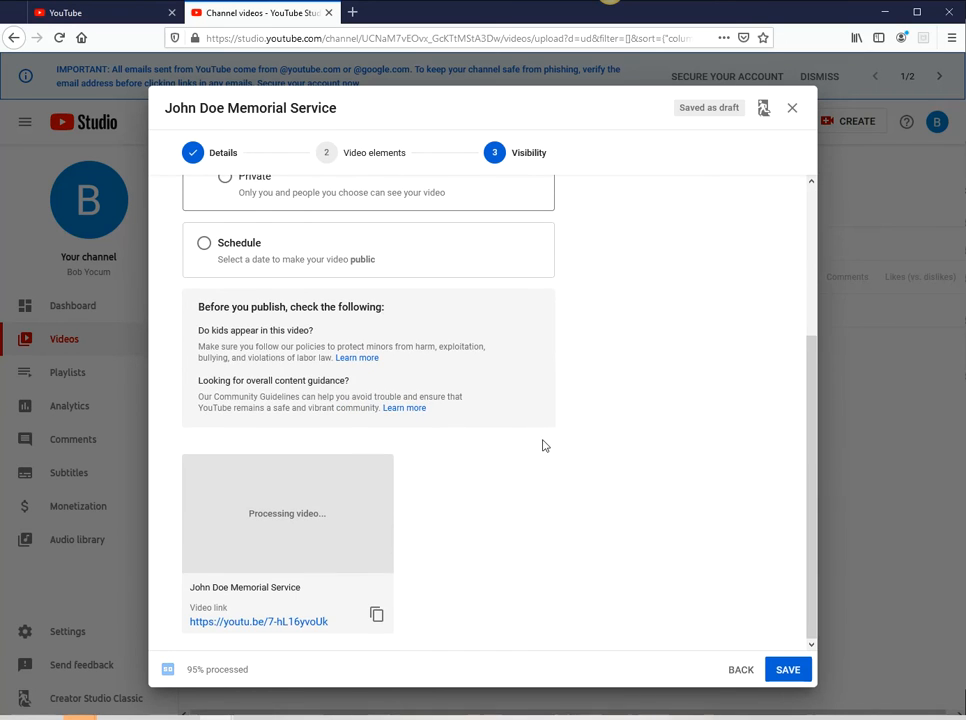
pyautogui.click(788, 668)
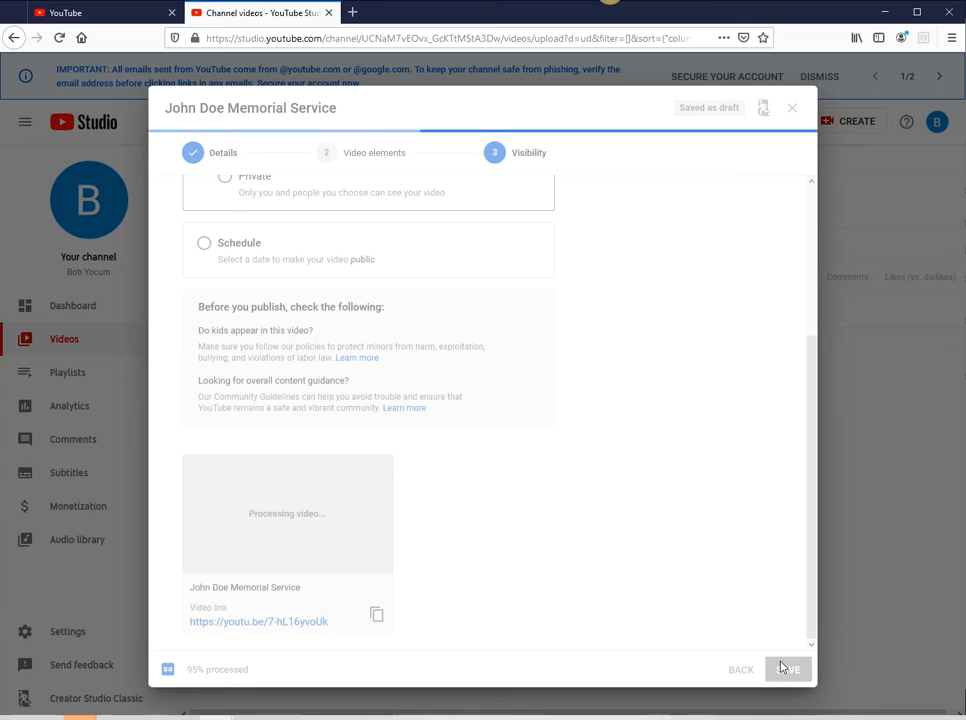
# - Close the video processing notice to return to the Channel videos list
pyautogui.click(788, 668)
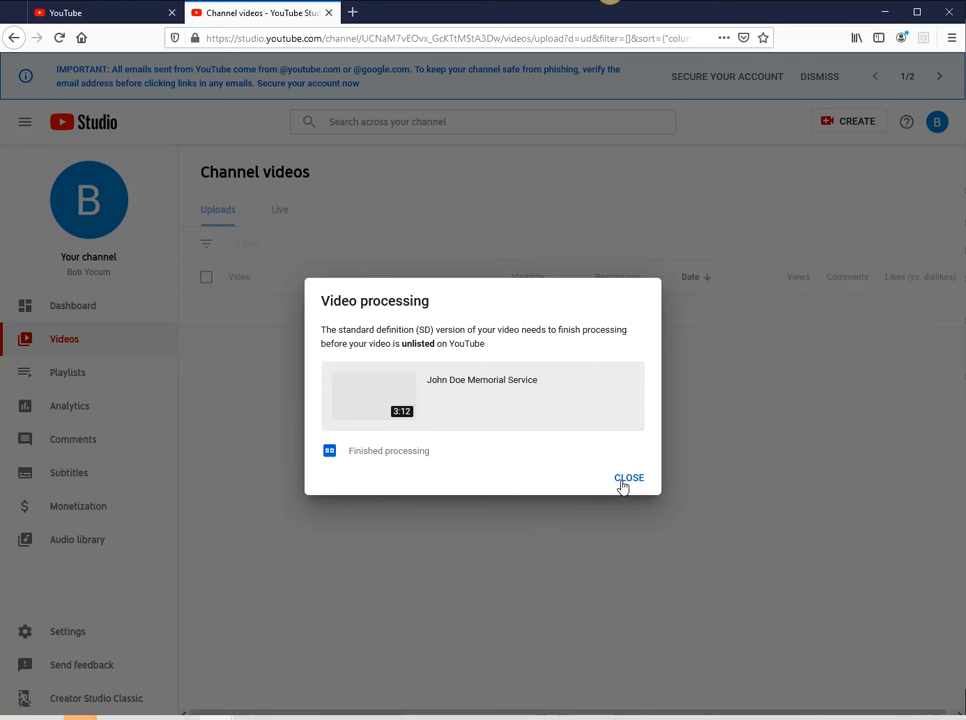
pyautogui.click(628, 476)
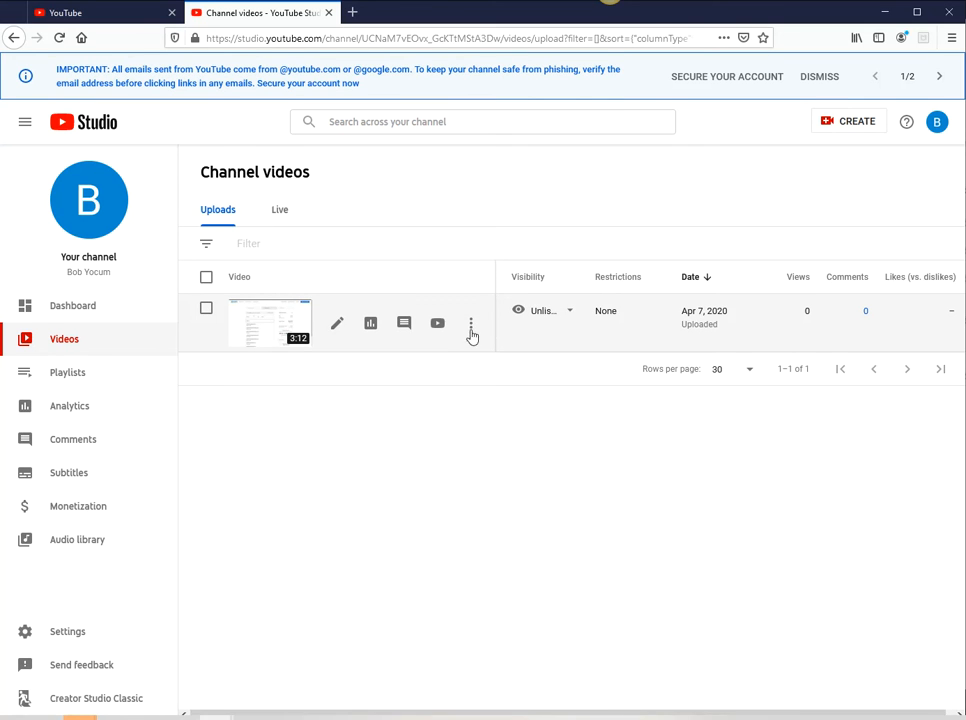
# - Copy the memorial video's shareable link from its Options menu
pyautogui.click(472, 324)
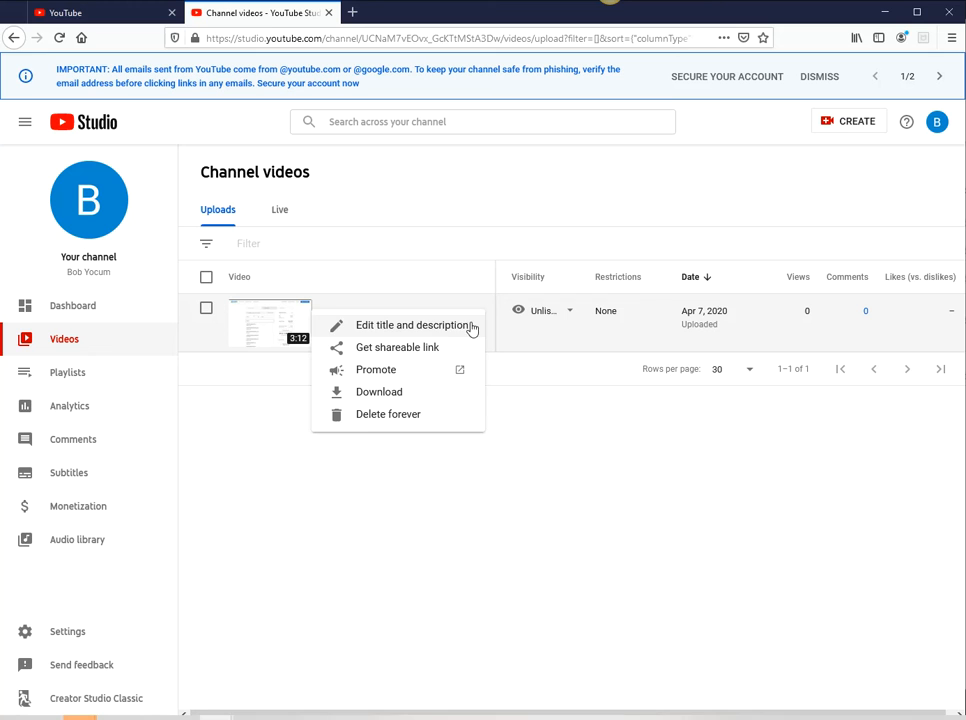
pyautogui.moveTo(410, 348)
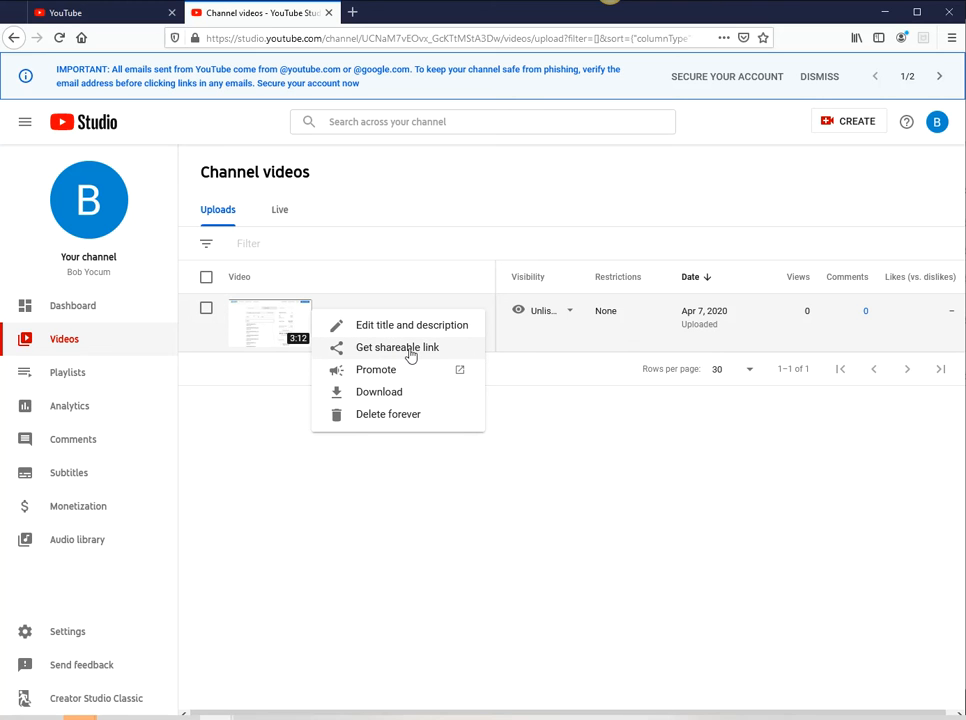
pyautogui.click(396, 348)
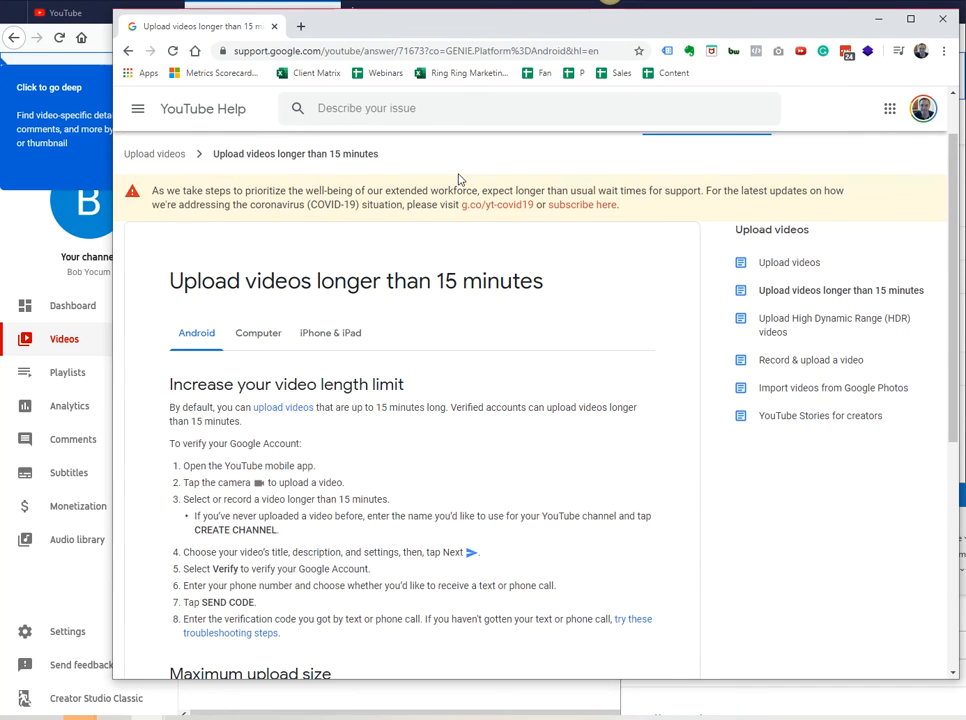
pyautogui.scroll(-3)
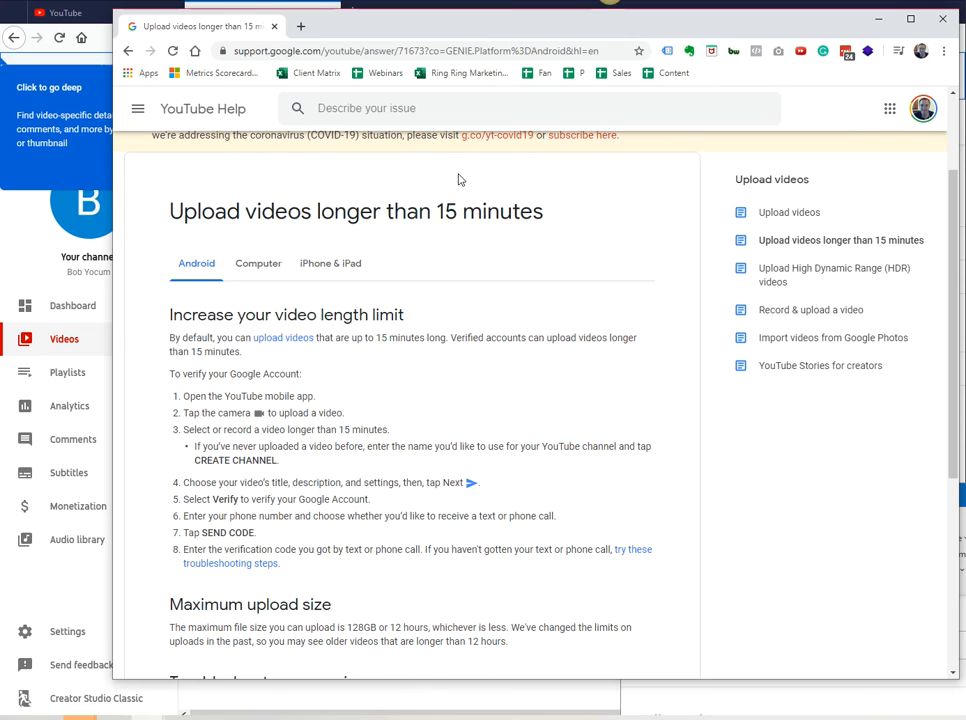
pyautogui.moveTo(396, 260)
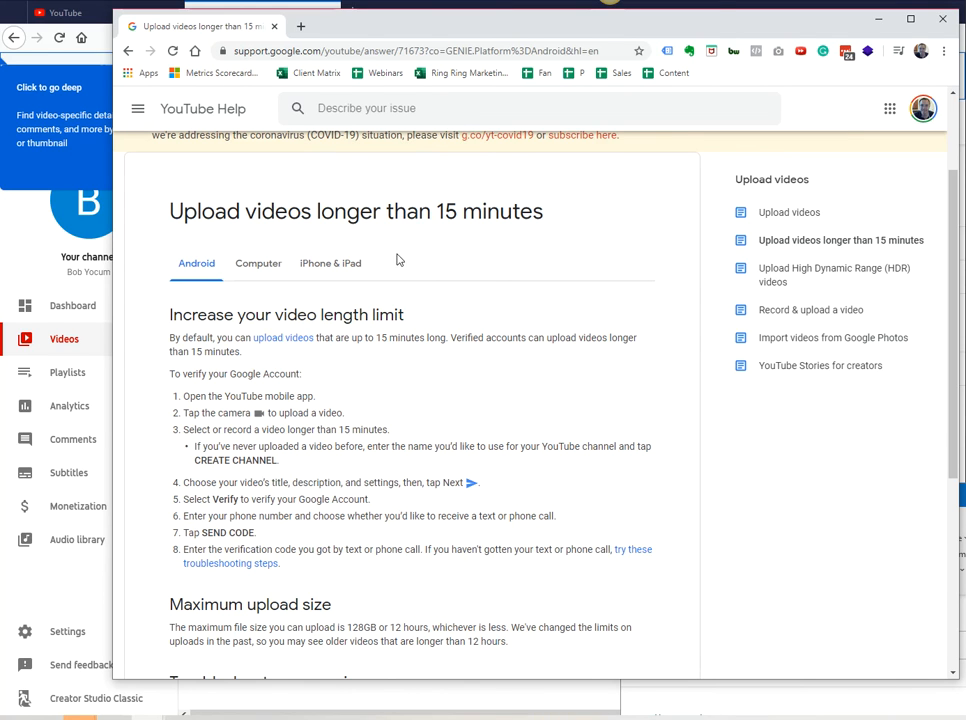
pyautogui.moveTo(472, 302)
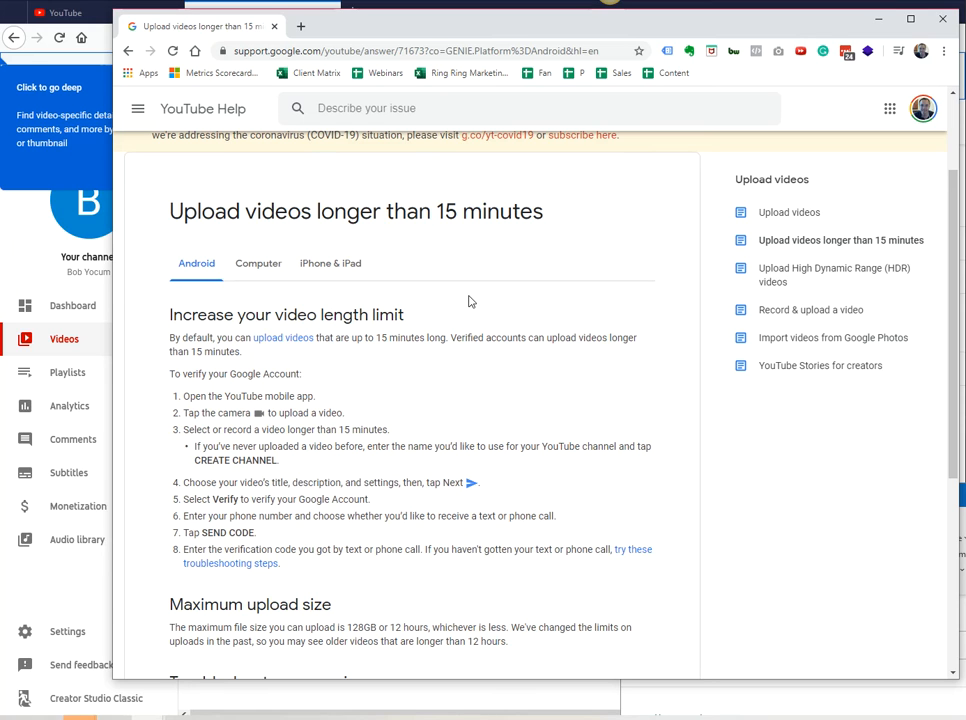
pyautogui.moveTo(230, 388)
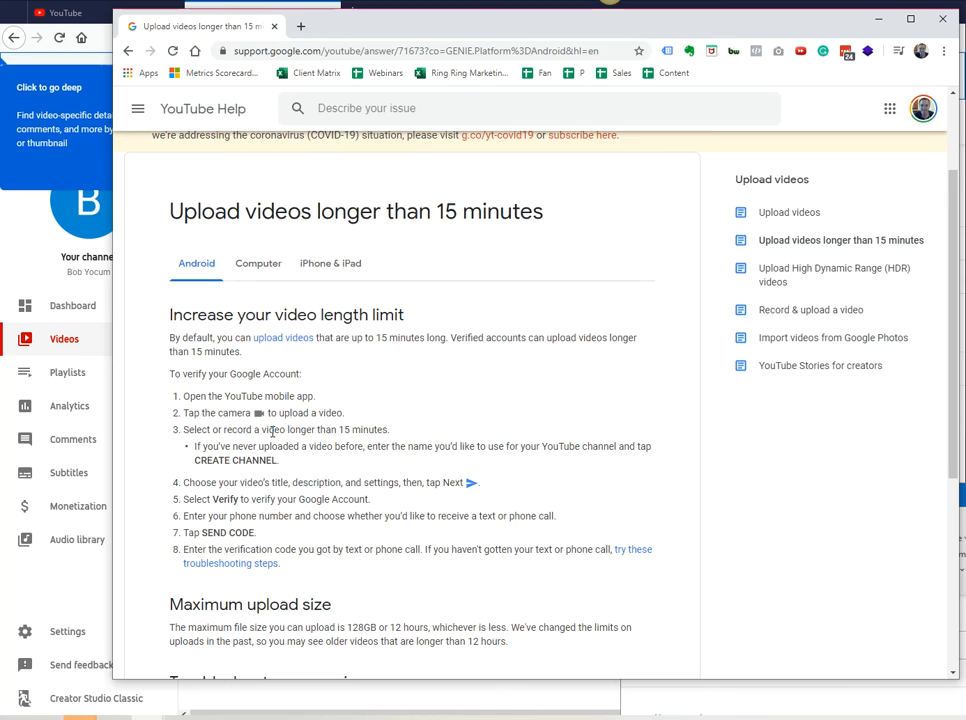
pyautogui.moveTo(342, 478)
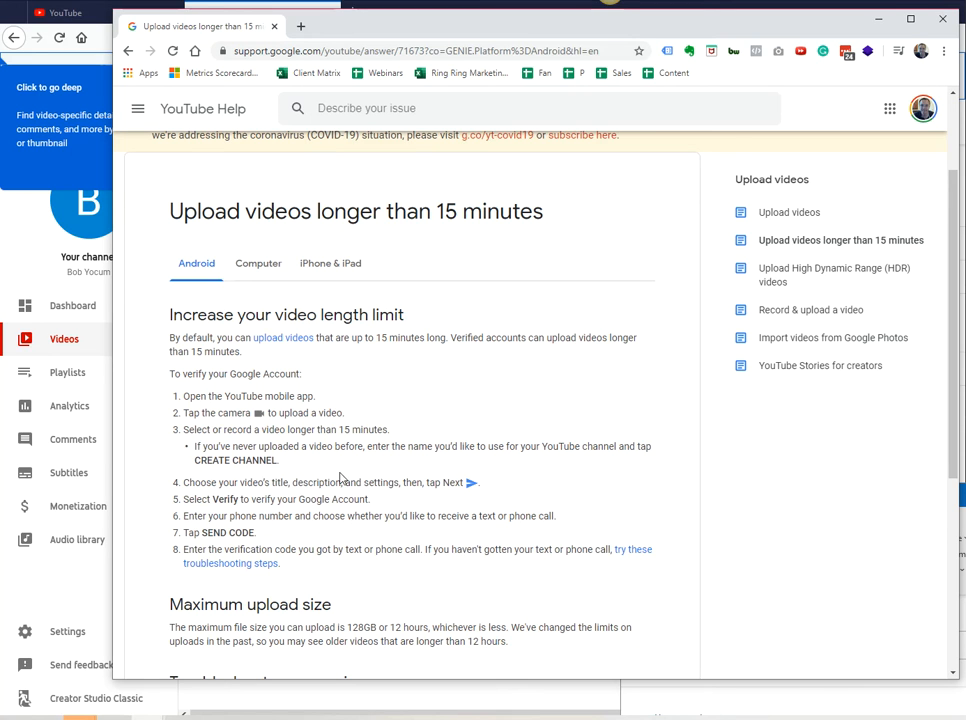
pyautogui.moveTo(298, 482)
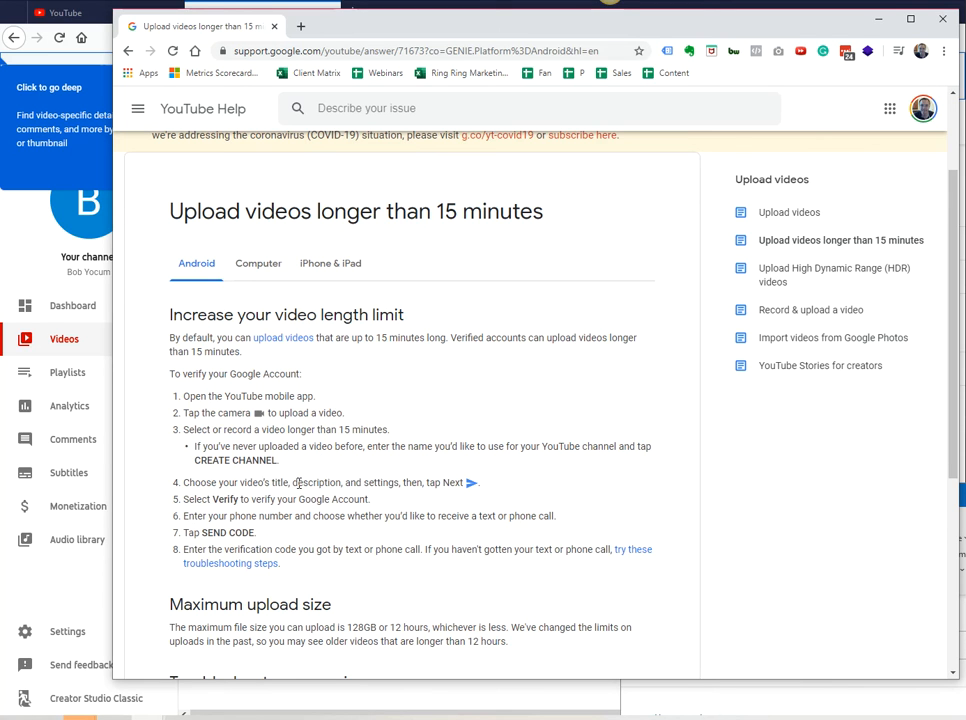
pyautogui.moveTo(264, 502)
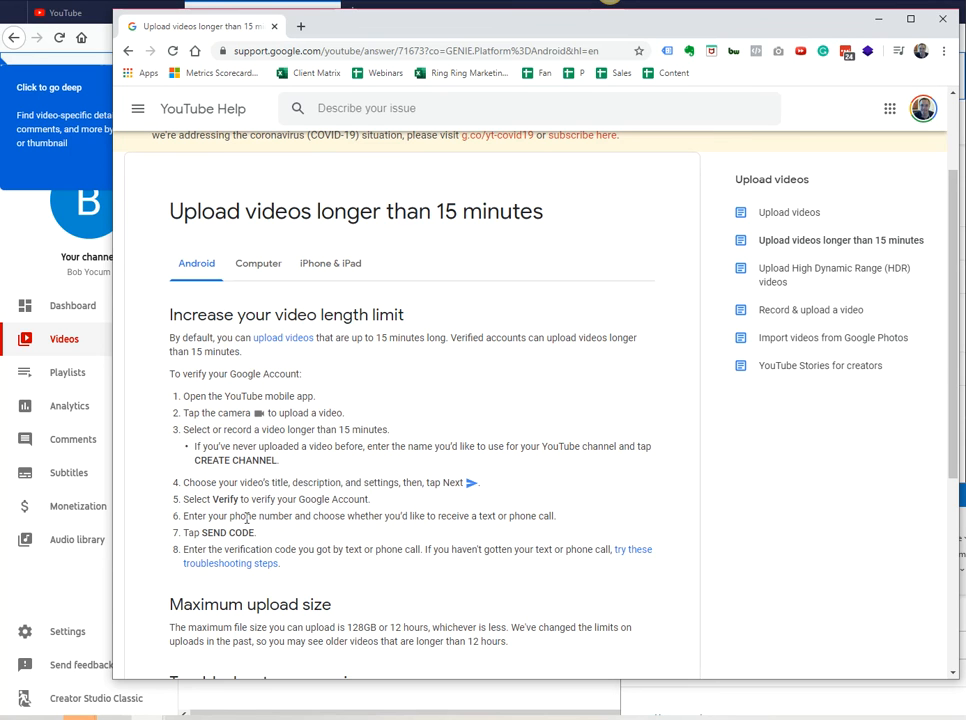
pyautogui.doubleClick(240, 532)
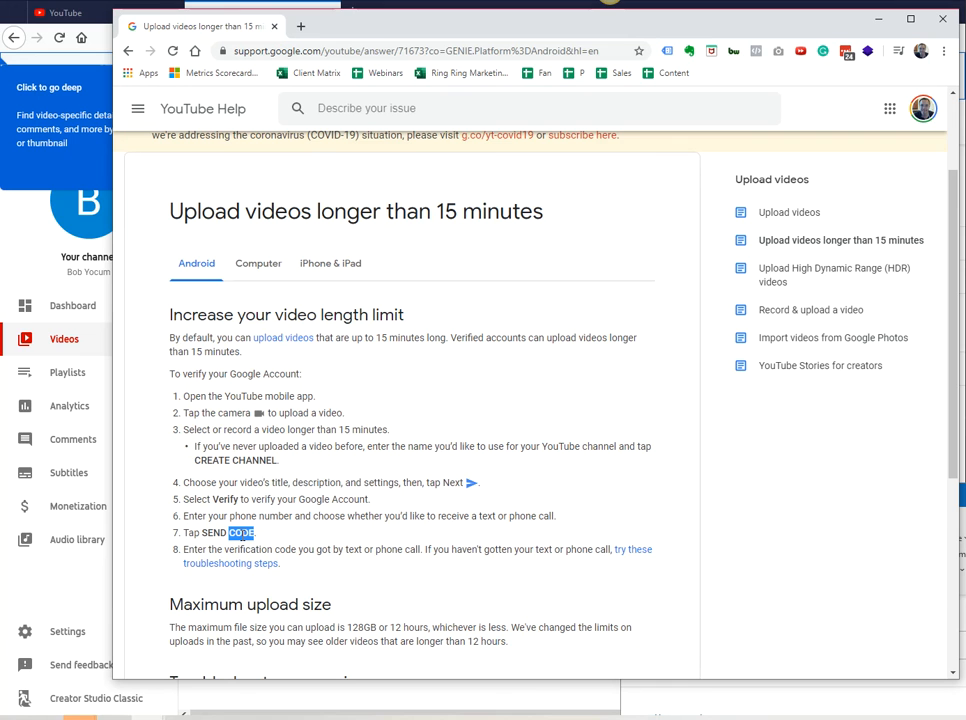
pyautogui.moveTo(378, 38)
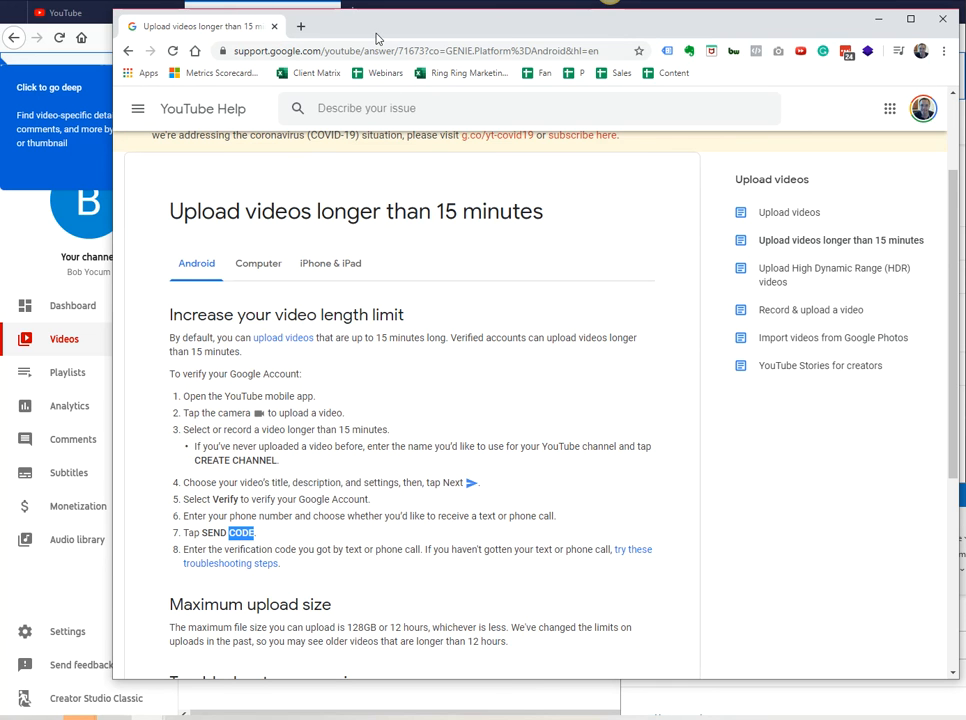